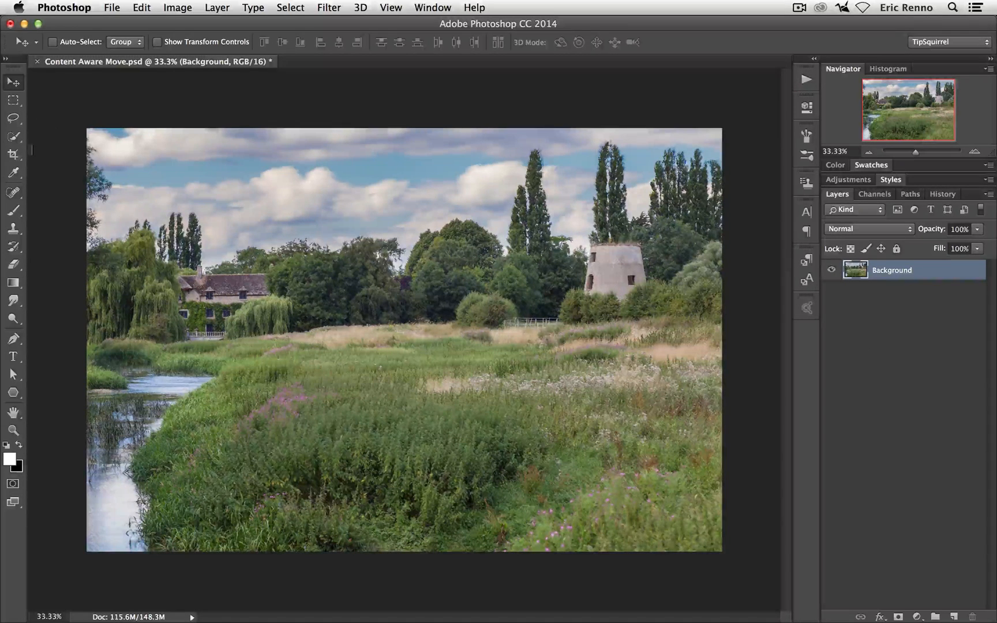
- Activate the Content-Aware Move Tool from the healing tools flyout
{"action": "left_click", "coordinate": [13, 192]}
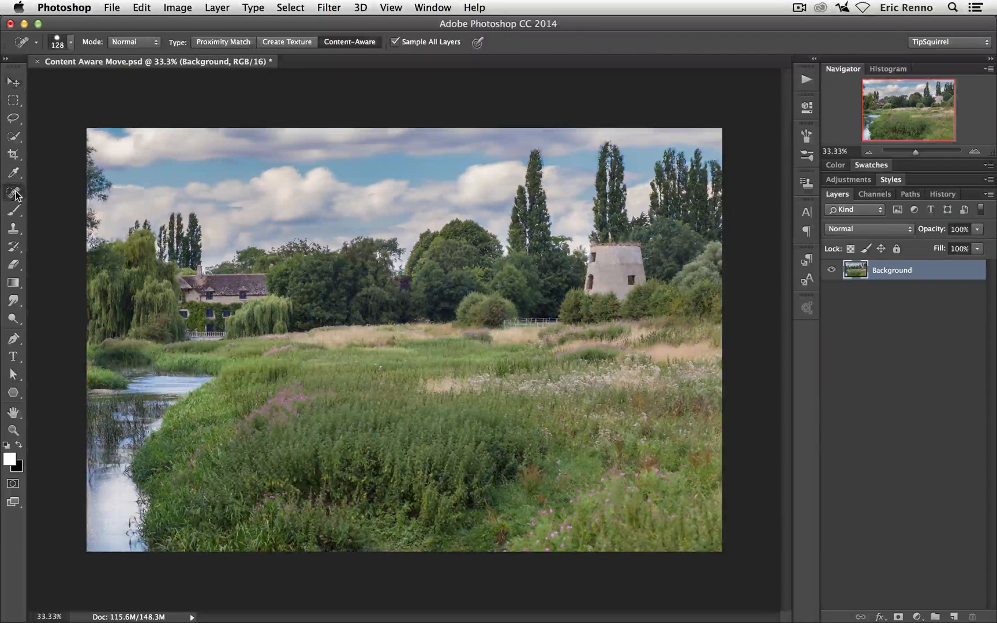
{"action": "left_click", "coordinate": [12, 194]}
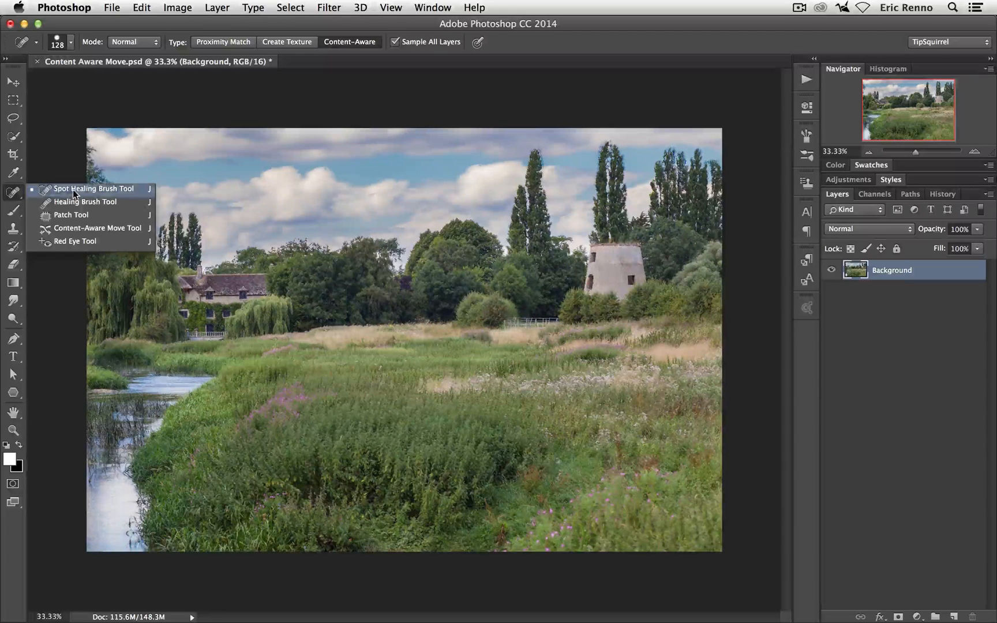
{"action": "mouse_move", "coordinate": [72, 214]}
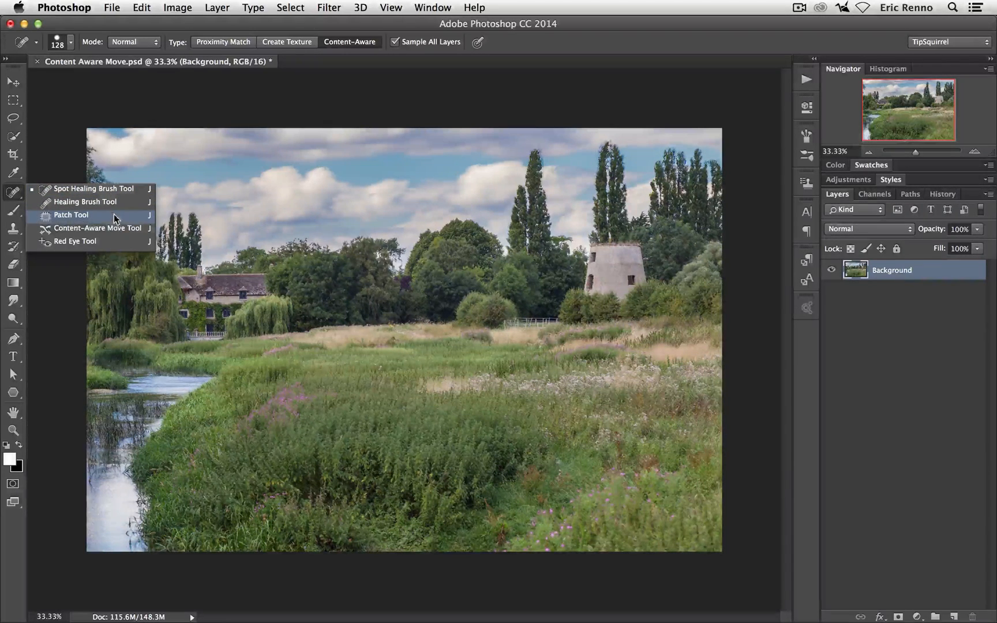
{"action": "left_click", "coordinate": [99, 228]}
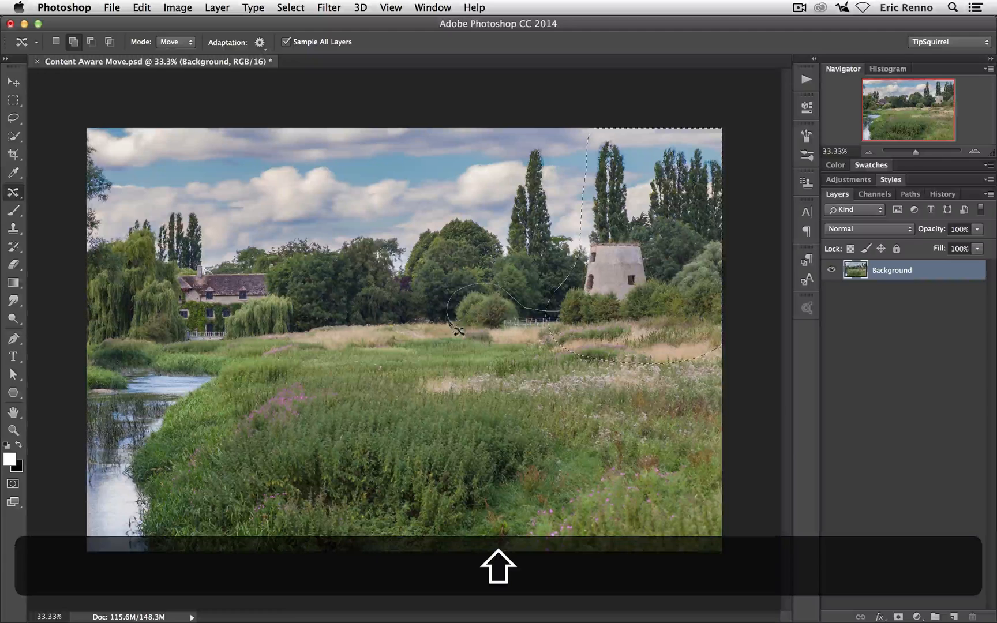
- Draw a freehand outline around the windmill and the tall trees on the right
{"action": "left_click_drag", "start_coordinate": [457, 330], "coordinate": [569, 330]}
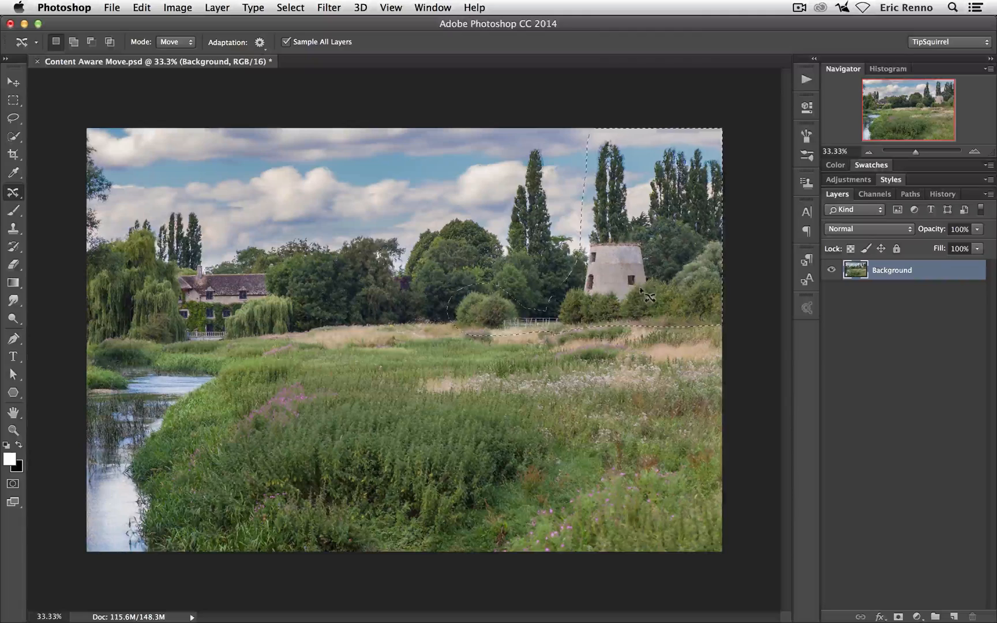
- Move the selected windmill and trees leftwards to near the photo's centre, letting Content-Aware fill the gap
{"action": "left_click_drag", "start_coordinate": [645, 292], "coordinate": [509, 292]}
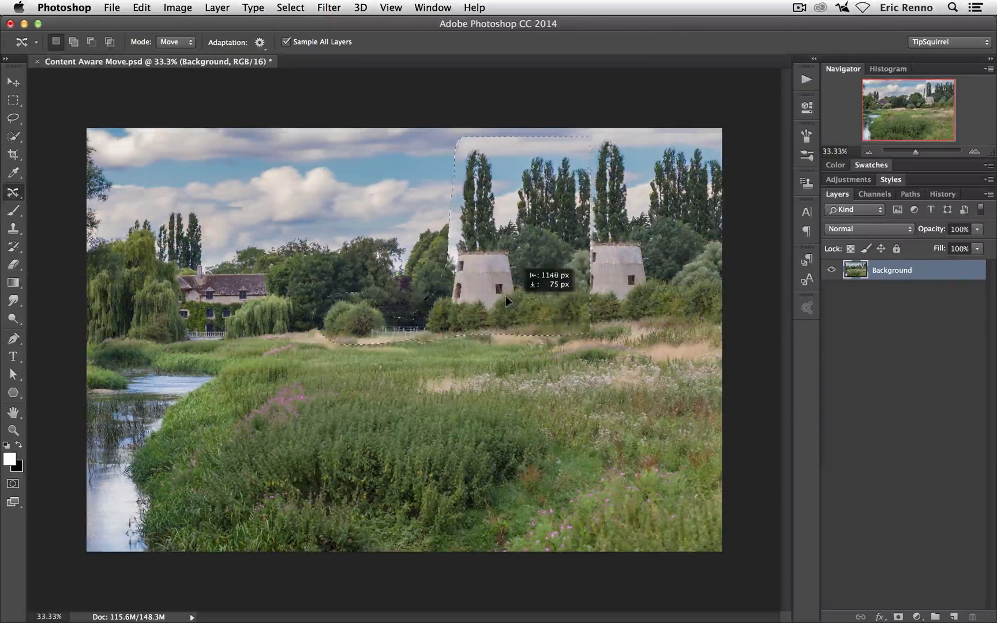
{"action": "left_click_drag", "start_coordinate": [524, 303], "coordinate": [480, 302]}
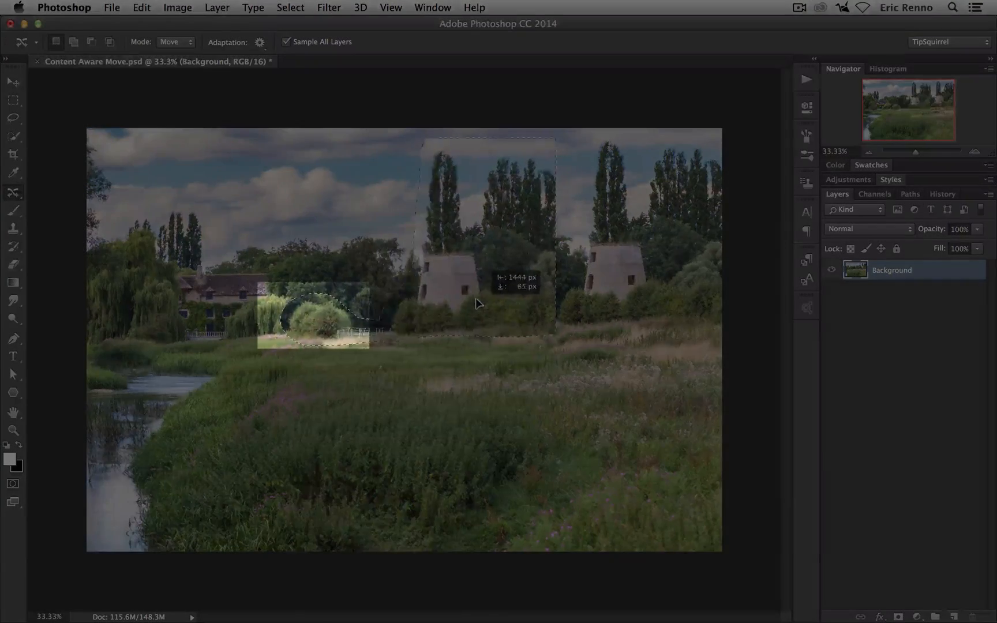
{"action": "left_click_drag", "start_coordinate": [477, 299], "coordinate": [487, 312]}
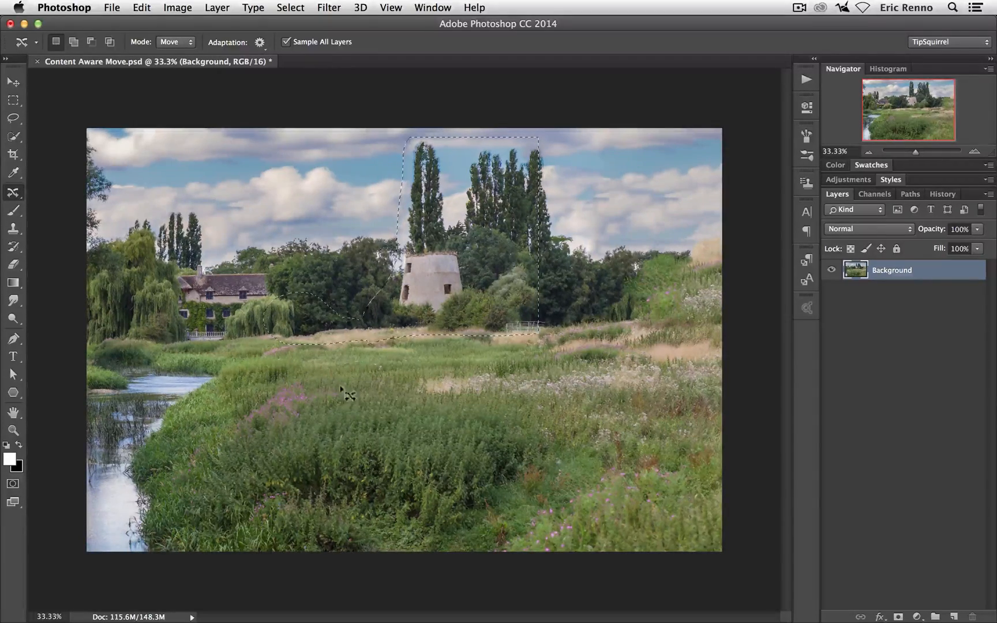
- Adjust the Adaptation blending setting and commit the move by deselecting
{"action": "left_click", "coordinate": [260, 42]}
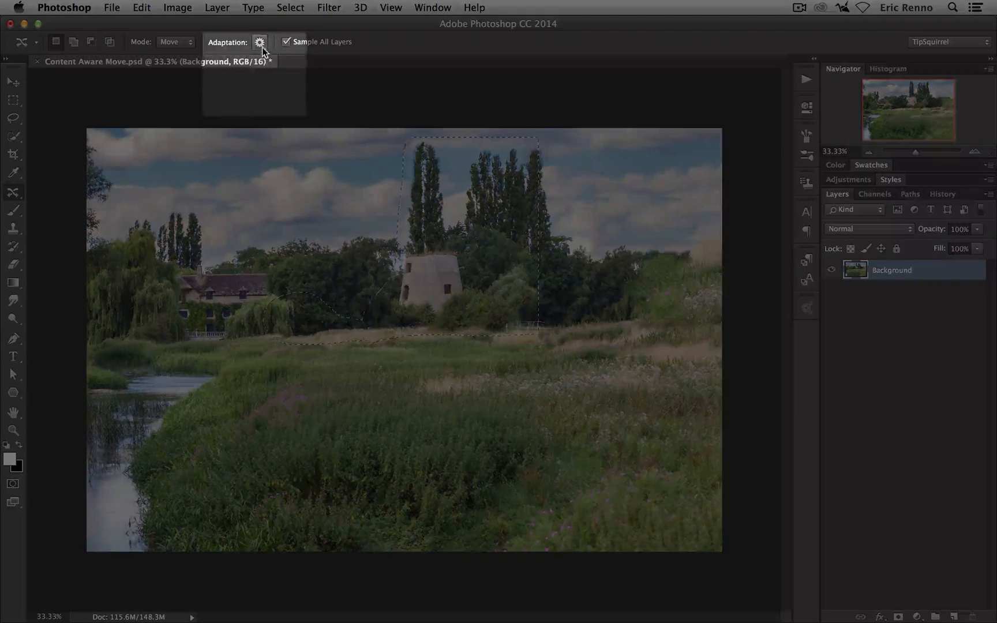
{"action": "left_click", "coordinate": [259, 42]}
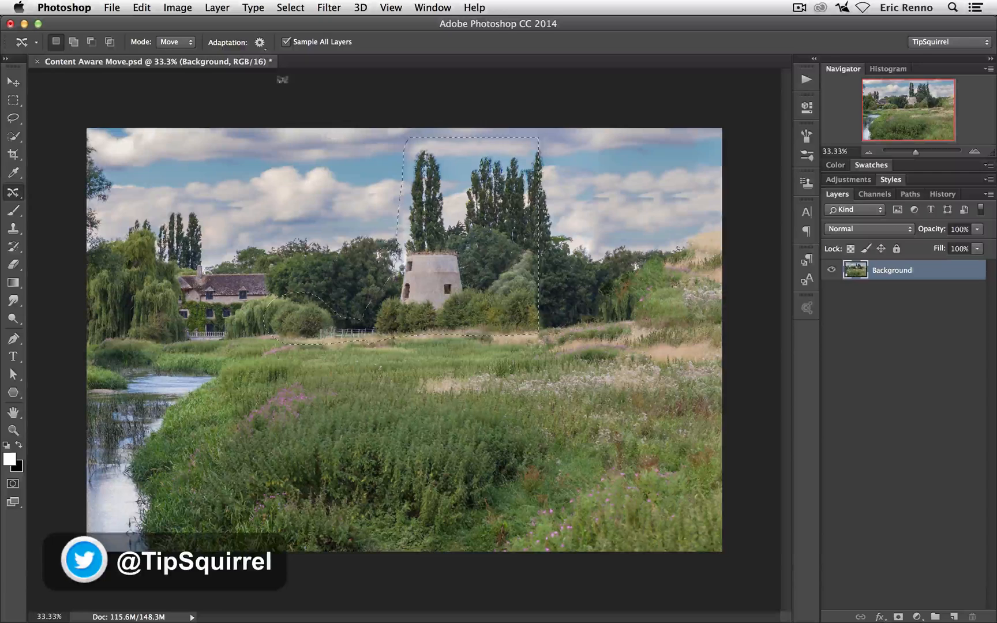
{"action": "left_click", "coordinate": [259, 41]}
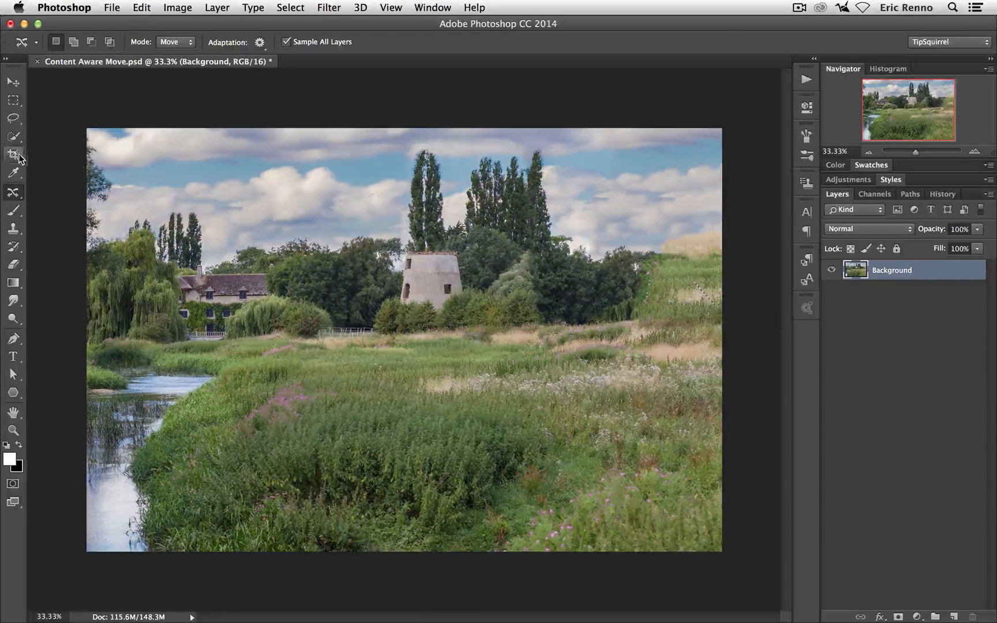
- Crop the photo to a 1:1 square over its left part, keeping house, river and windmill
{"action": "left_click", "coordinate": [13, 153]}
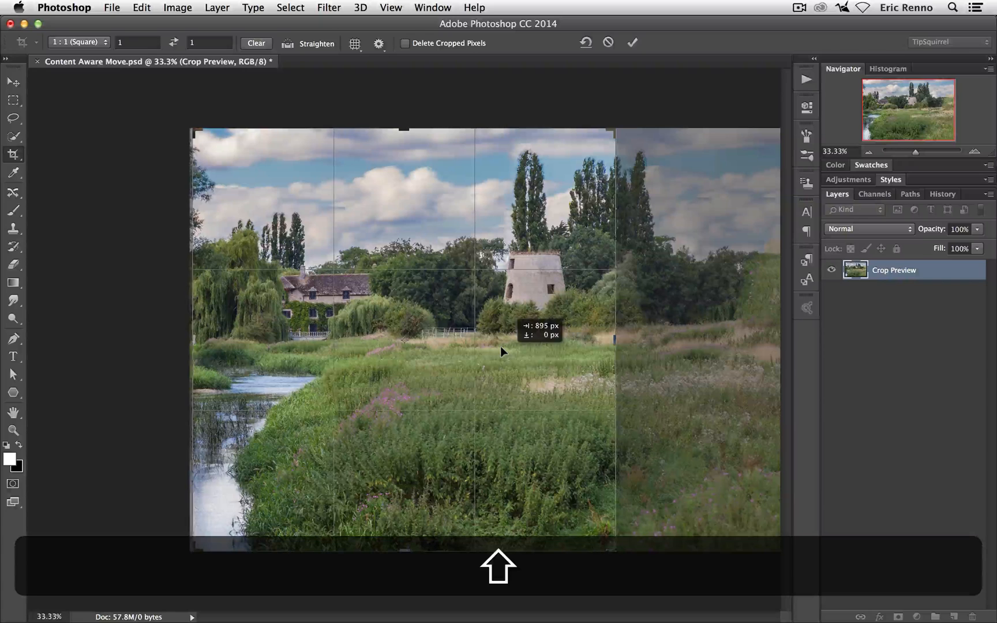
{"action": "left_click", "coordinate": [632, 42]}
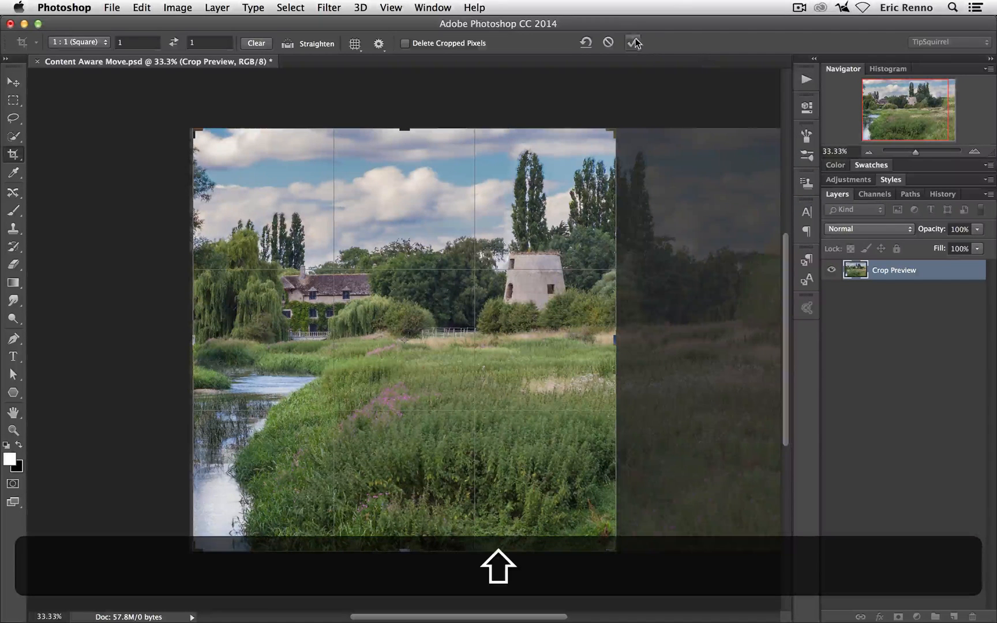
{"action": "left_click", "coordinate": [633, 43]}
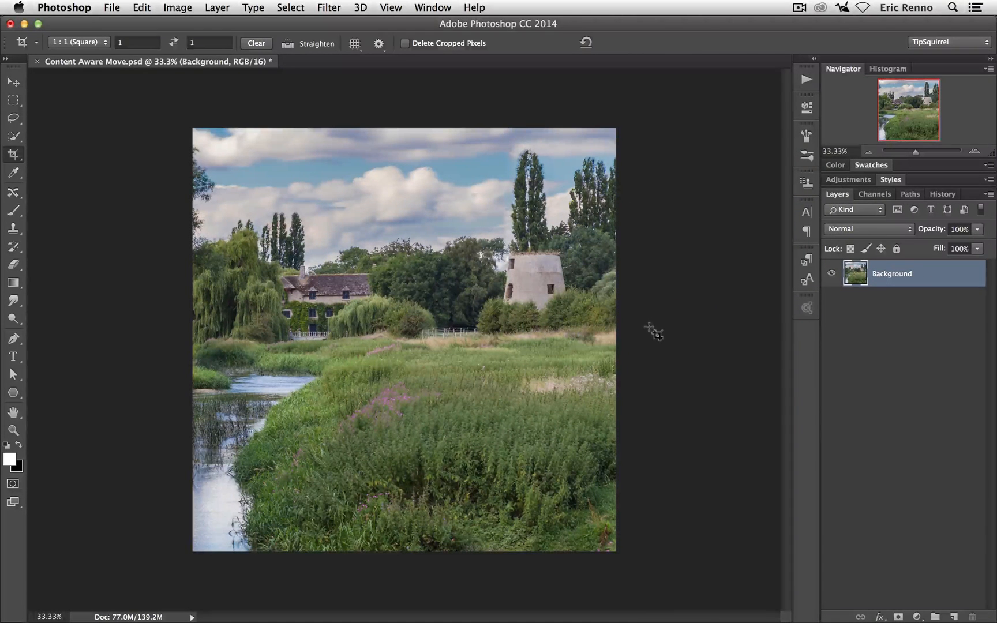
{"action": "mouse_move", "coordinate": [227, 152]}
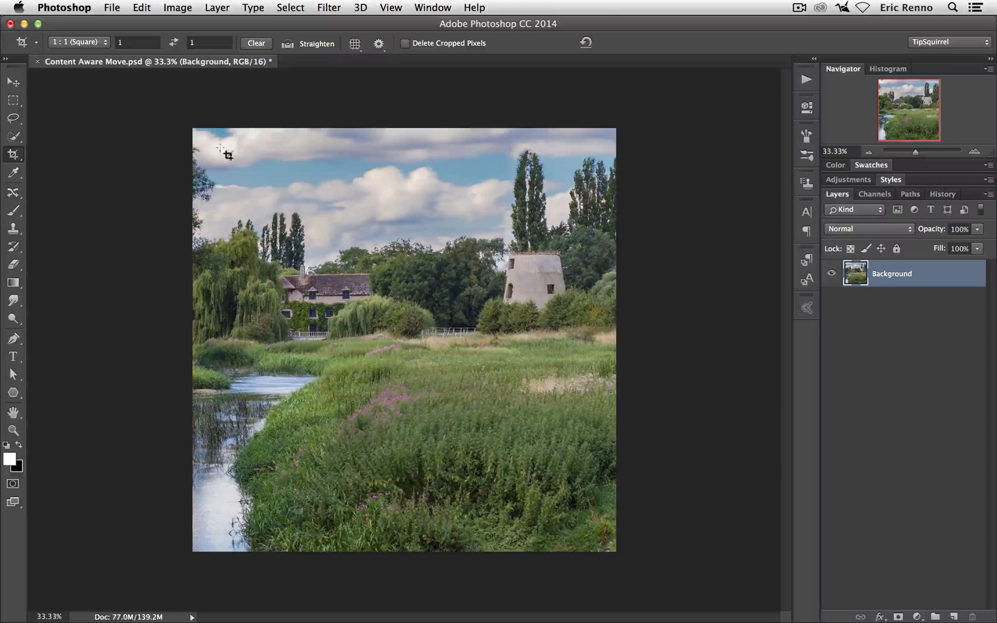